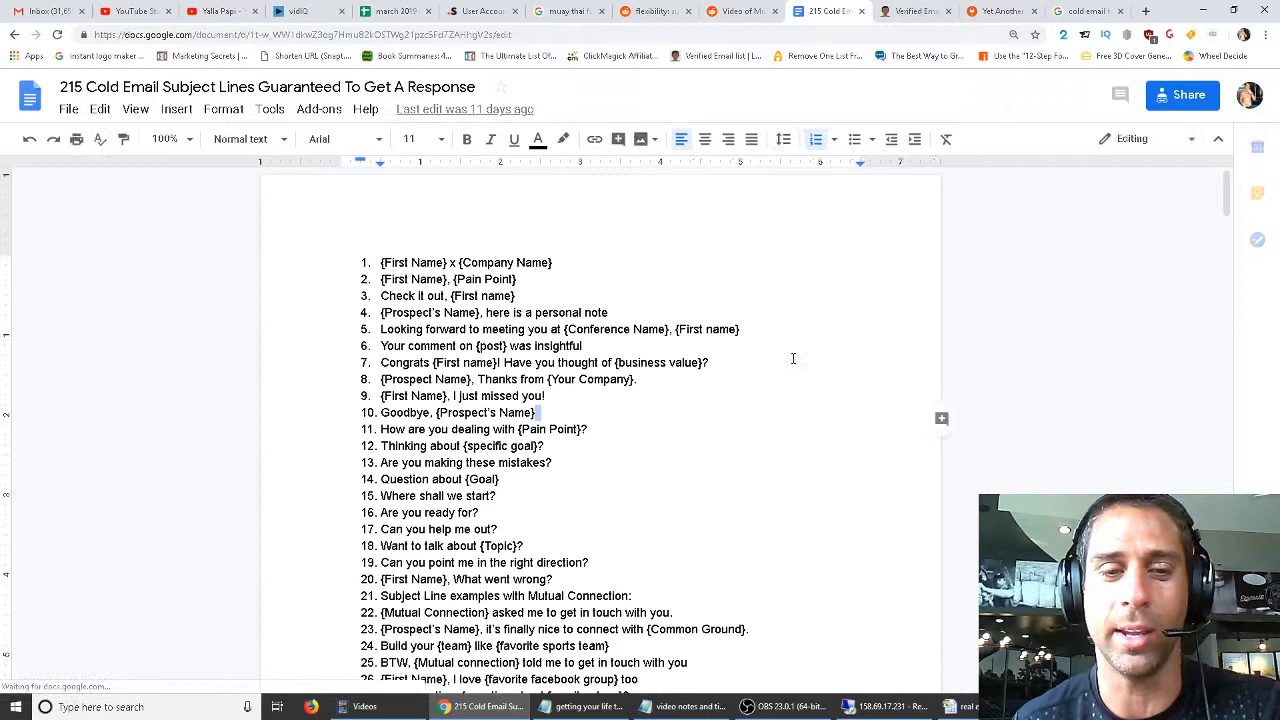
Highlight subject lines 77 through 86 as examples after deselecting line 76.
{"action": "left_click_drag", "start_coordinate": [381, 296], "coordinate": [543, 445]}
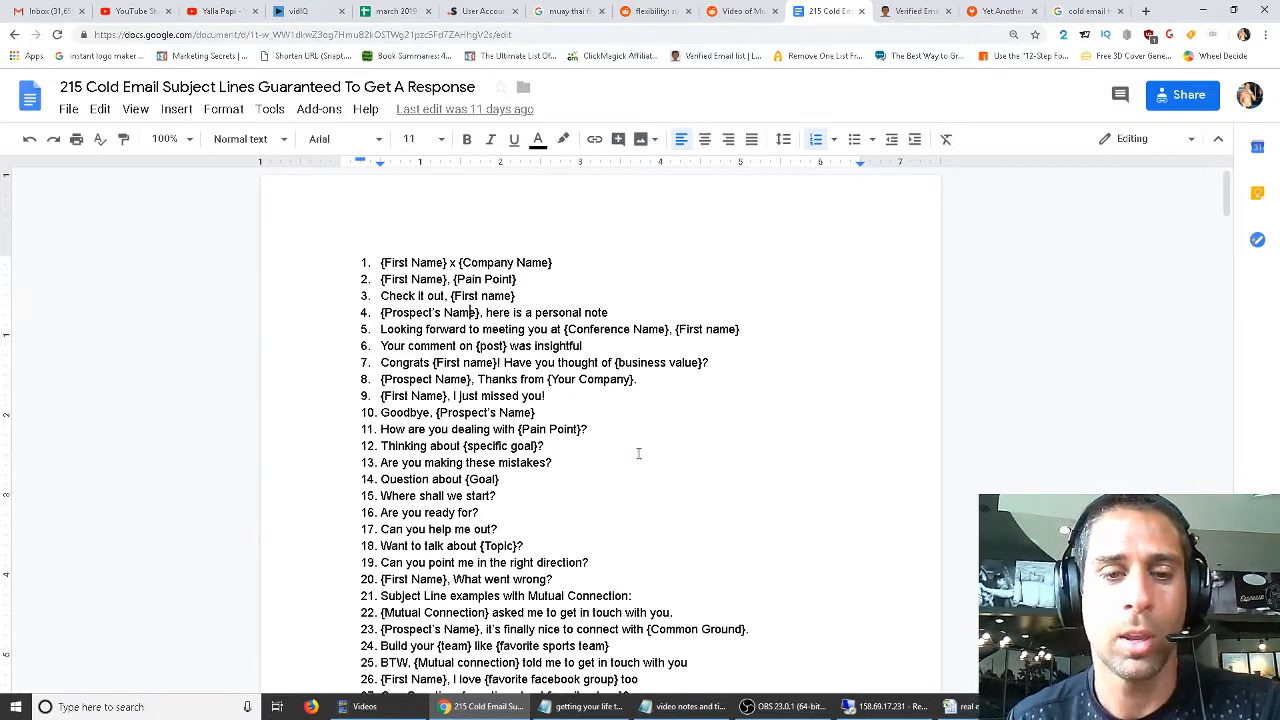
{"action": "scroll", "scroll_direction": "down", "scroll_amount": 3}
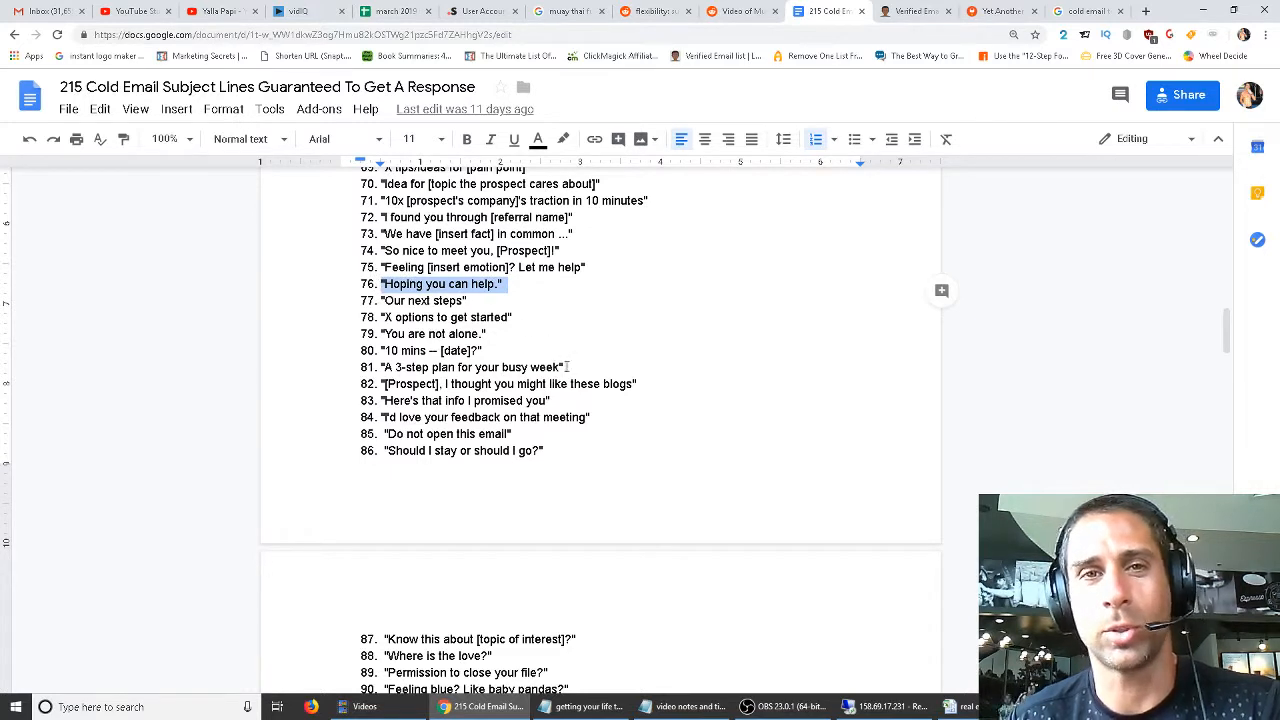
{"action": "left_click", "coordinate": [565, 367]}
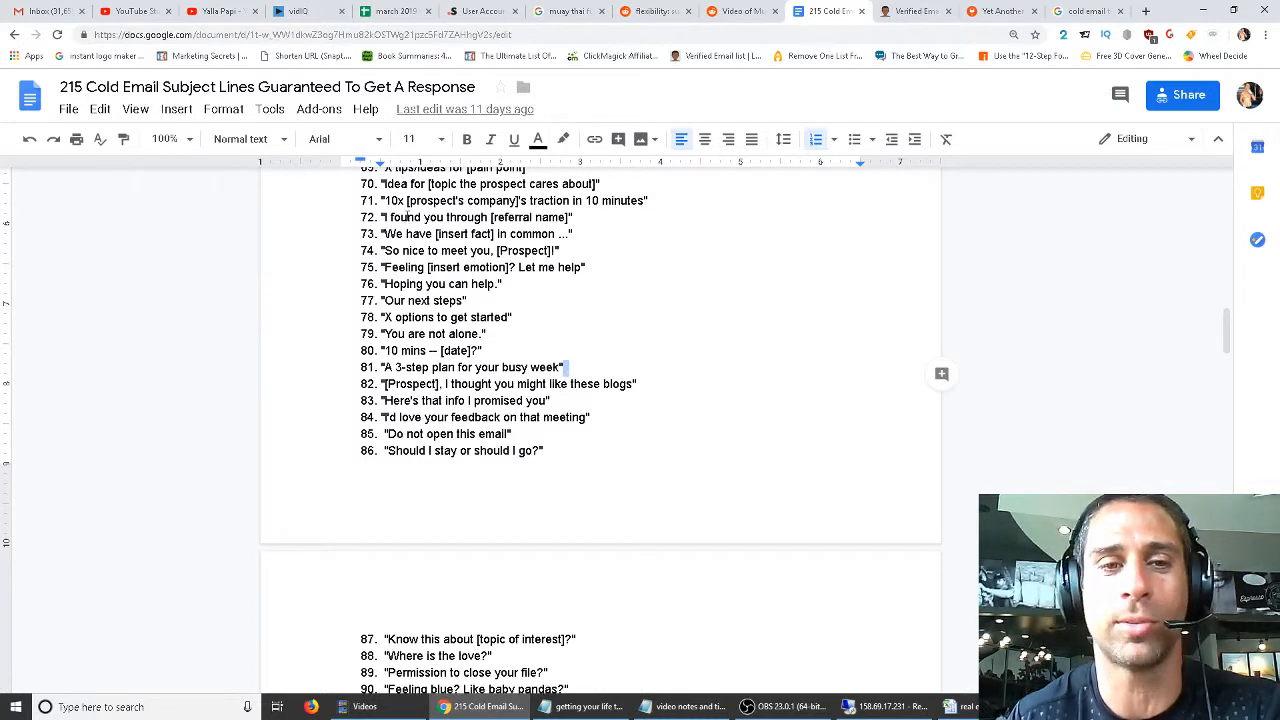
{"action": "left_click_drag", "start_coordinate": [570, 367], "coordinate": [544, 450]}
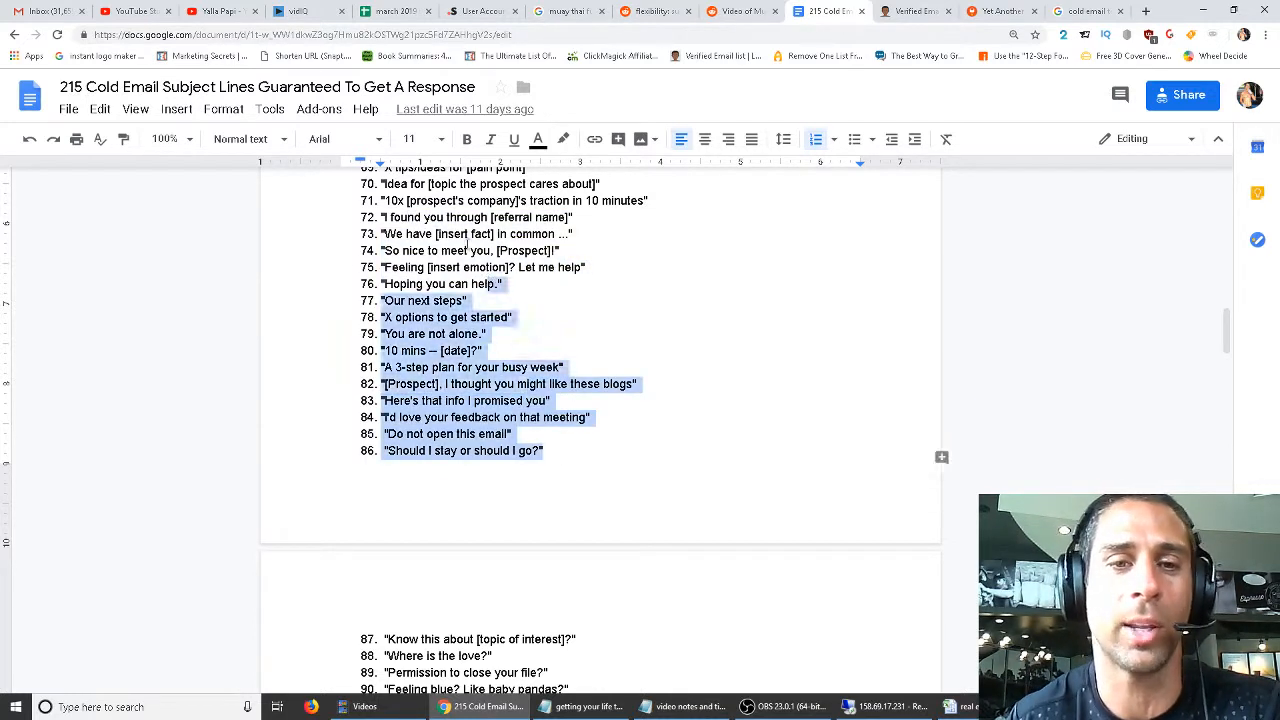
Select the [project] placeholder in subject line 99, clearing the earlier partial selection.
{"action": "scroll", "scroll_direction": "down", "scroll_amount": 3}
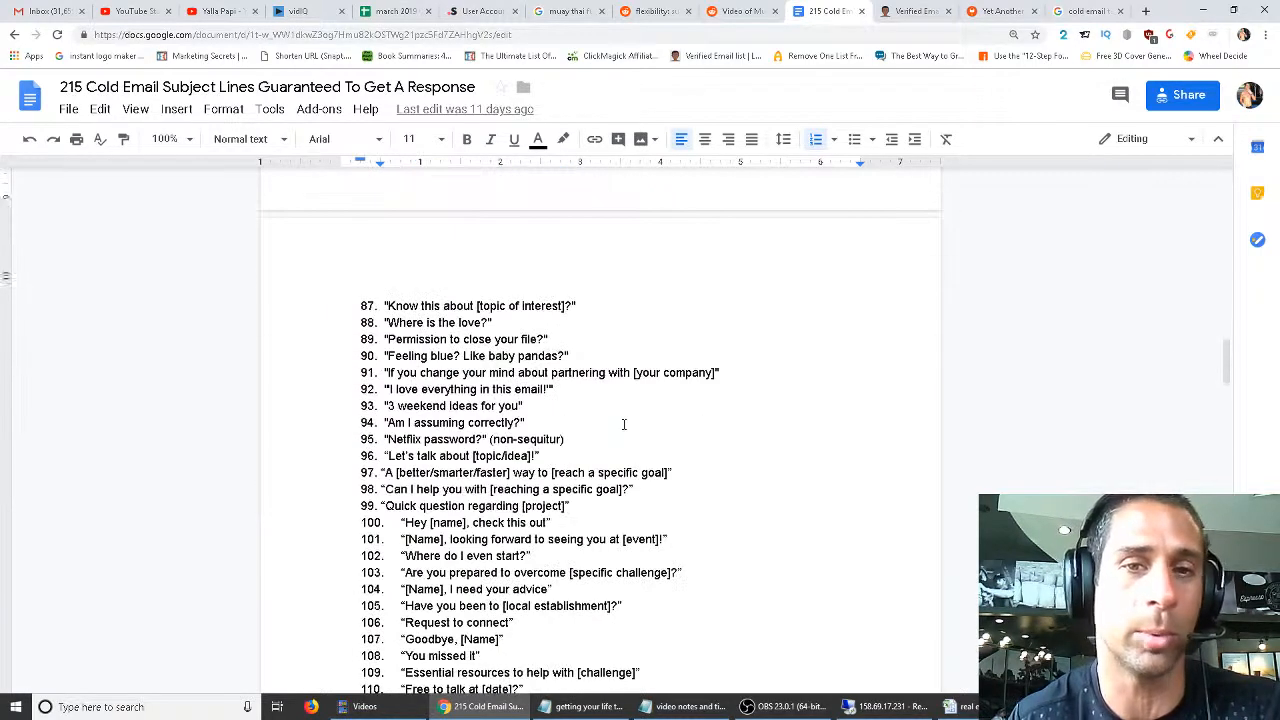
{"action": "double_click", "coordinate": [437, 322]}
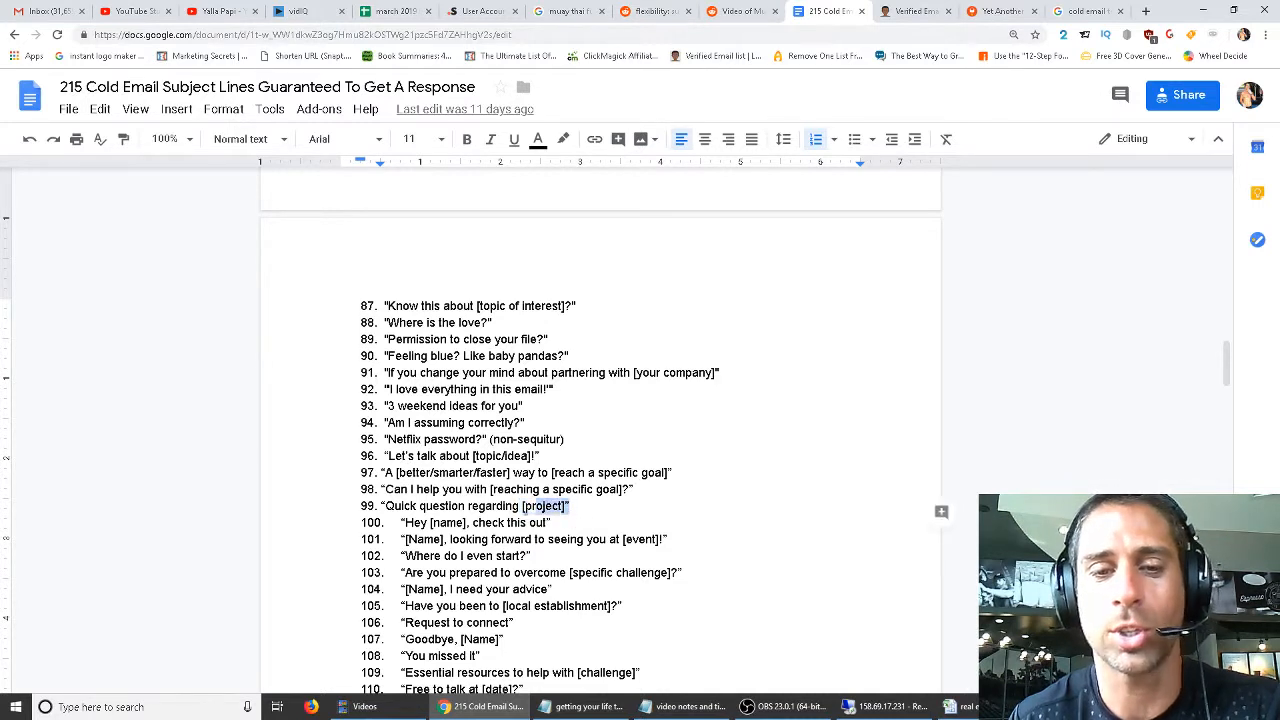
{"action": "left_click", "coordinate": [573, 518]}
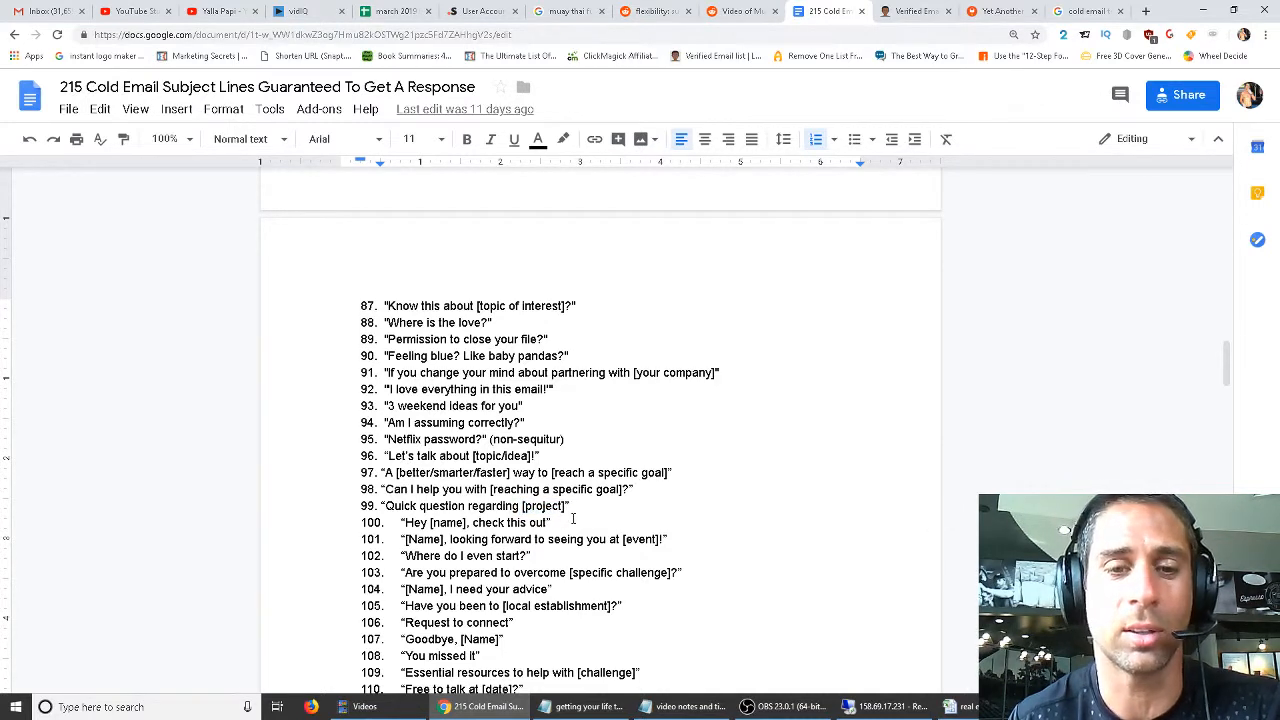
{"action": "double_click", "coordinate": [542, 505]}
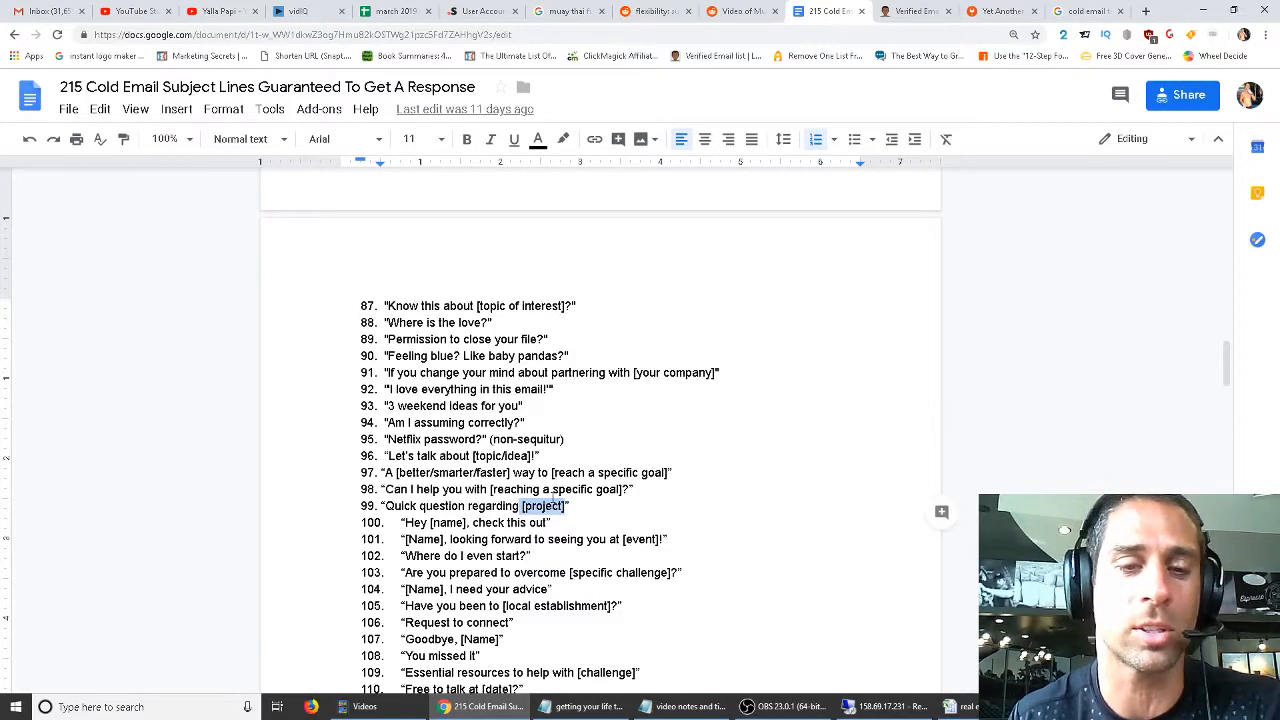
Scroll past lines 107–170 to bring the brand subject lines 171–191 into view.
{"action": "scroll", "scroll_direction": "down", "scroll_amount": 3}
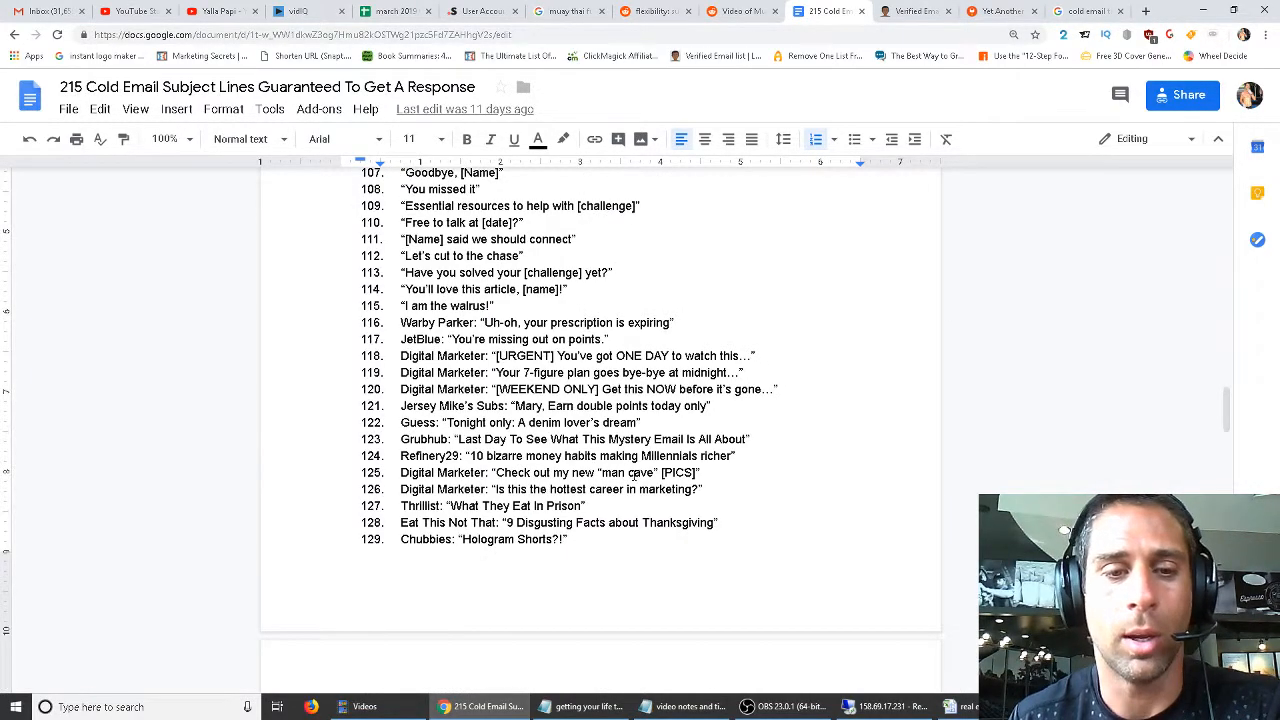
{"action": "scroll", "scroll_direction": "down", "scroll_amount": 3}
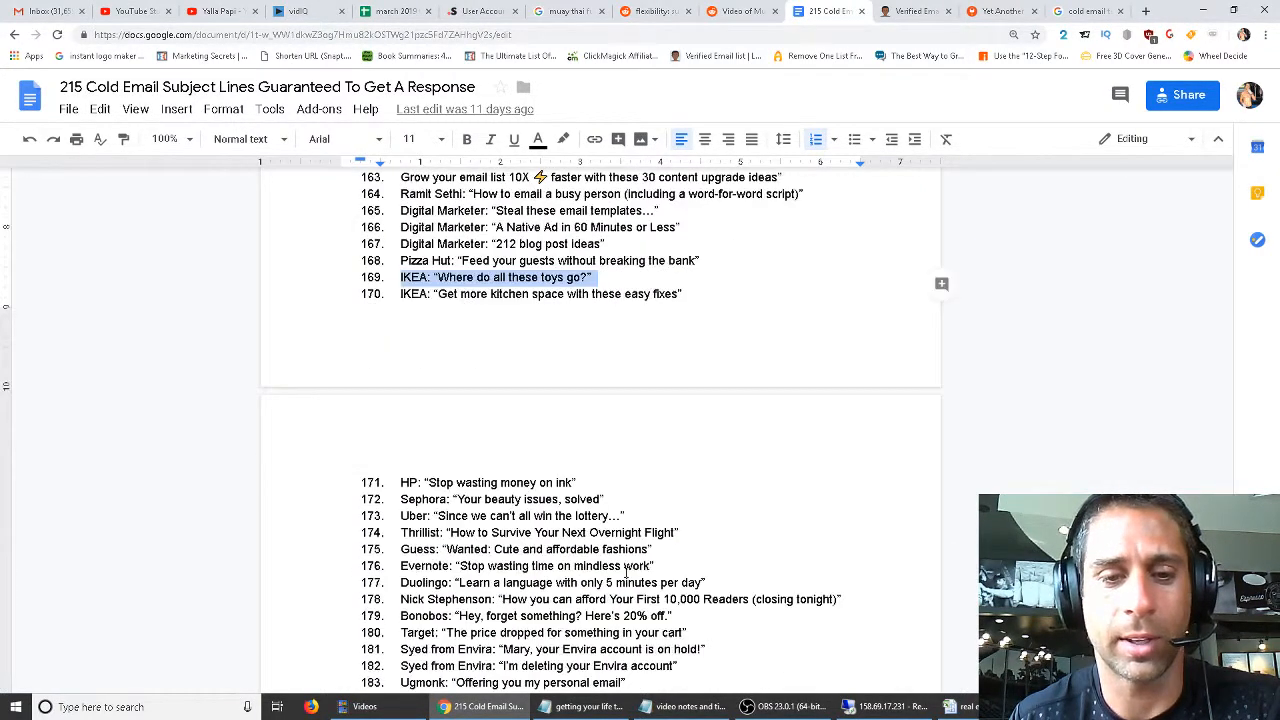
{"action": "scroll", "scroll_direction": "down", "scroll_amount": 3}
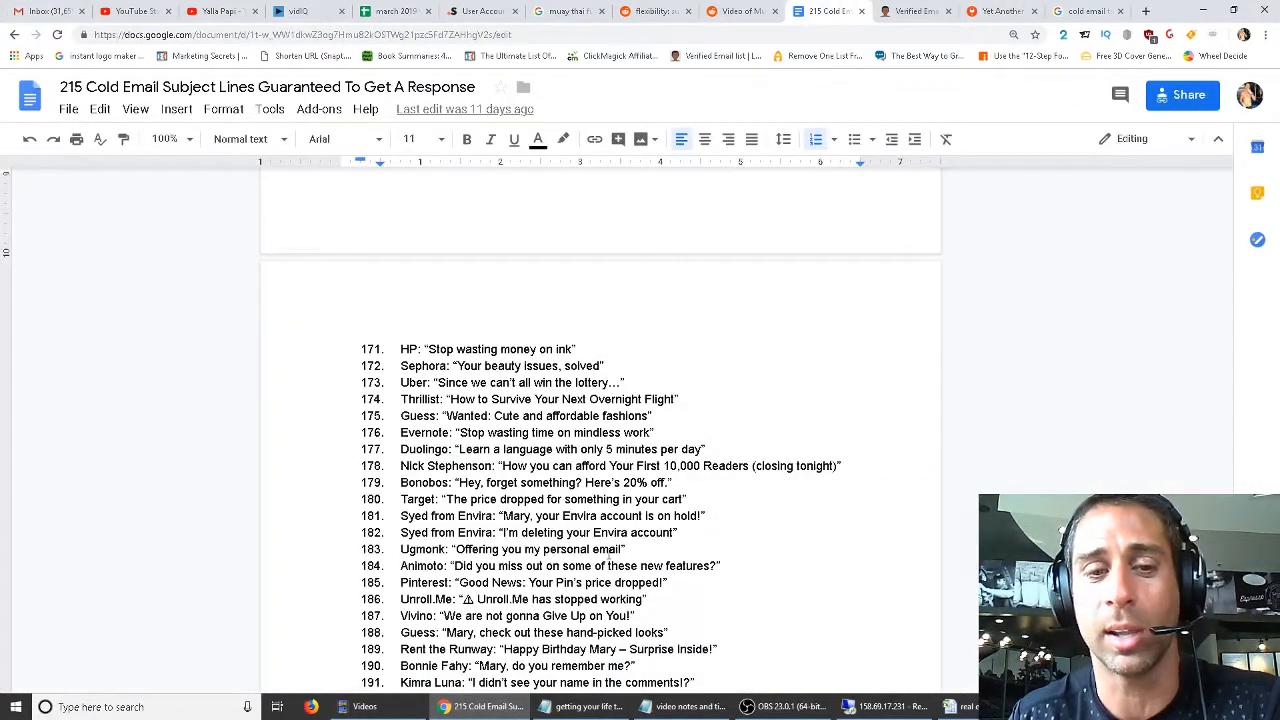
{"action": "scroll", "scroll_direction": "down", "scroll_amount": 3}
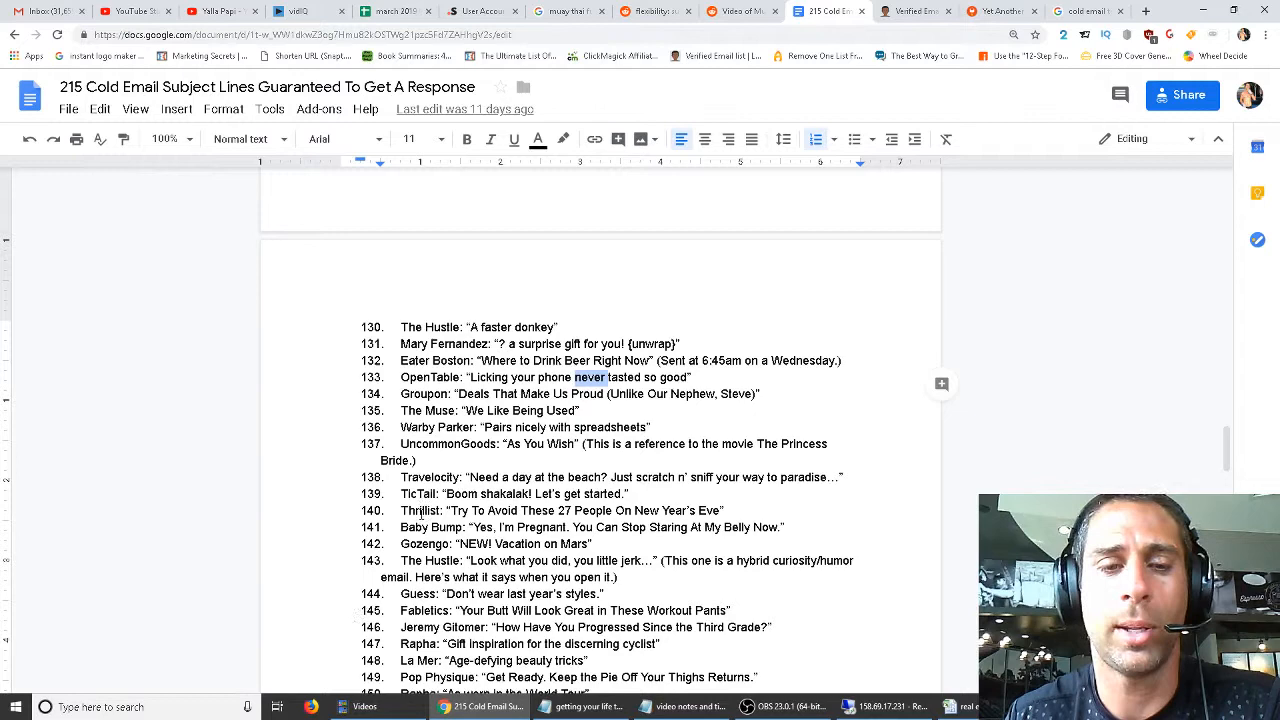
{"action": "scroll", "scroll_direction": "down", "scroll_amount": 3}
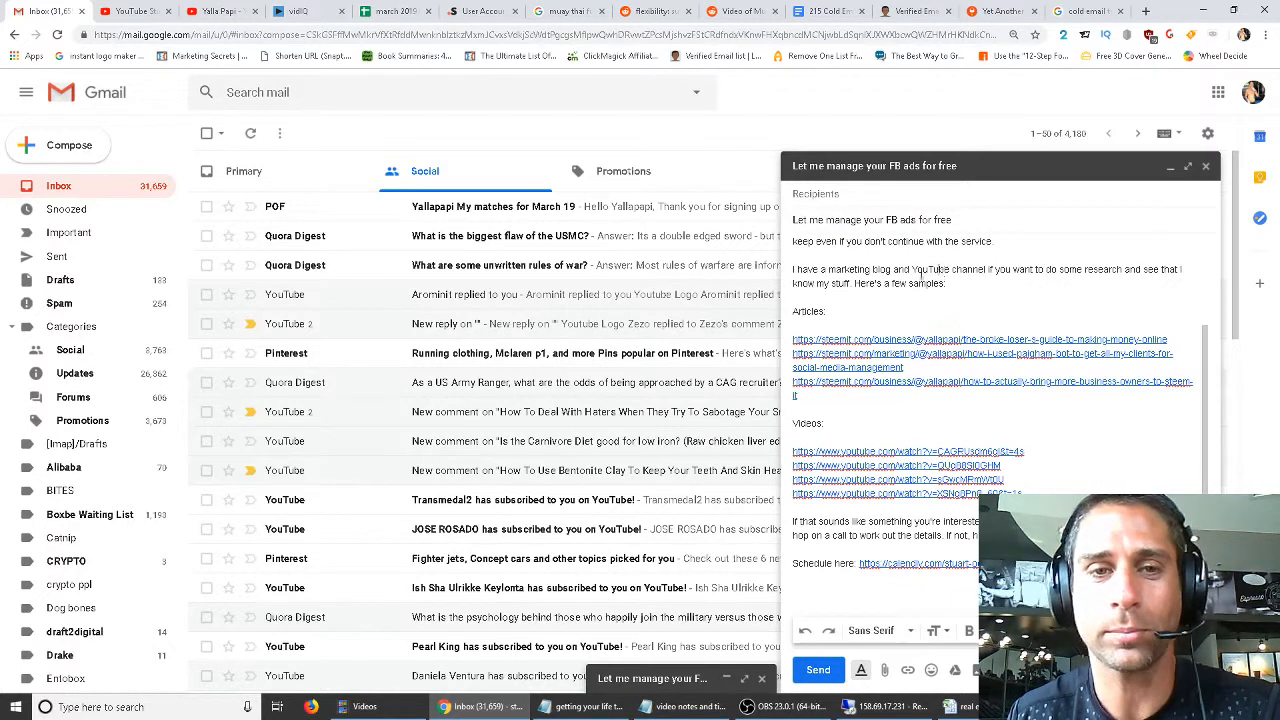
{"action": "left_click", "coordinate": [826, 11]}
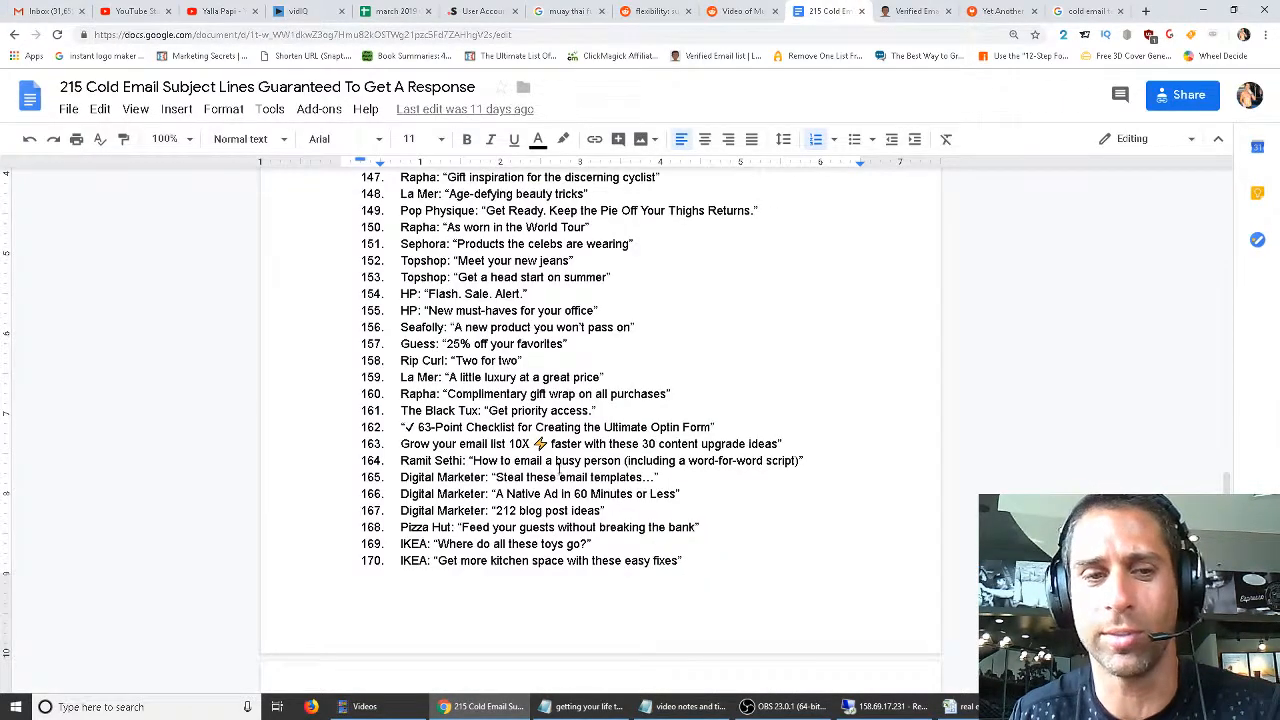
{"action": "scroll", "scroll_direction": "down", "scroll_amount": 3}
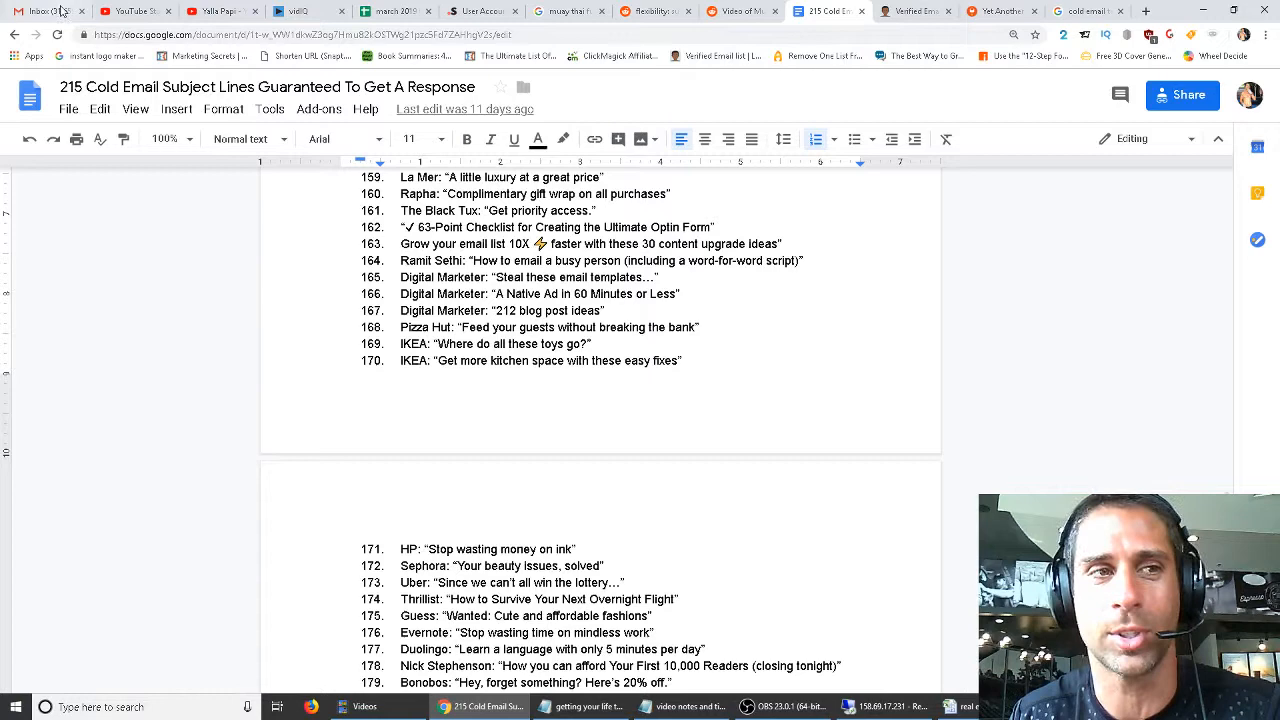